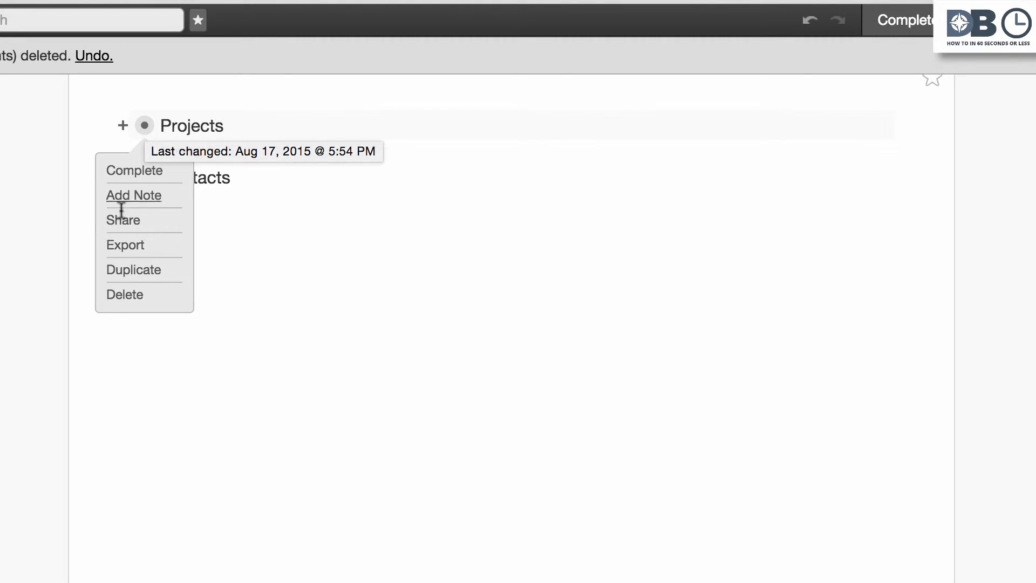
- Open the Share options for the Projects bullet
{"action": "left_click", "coordinate": [123, 220]}
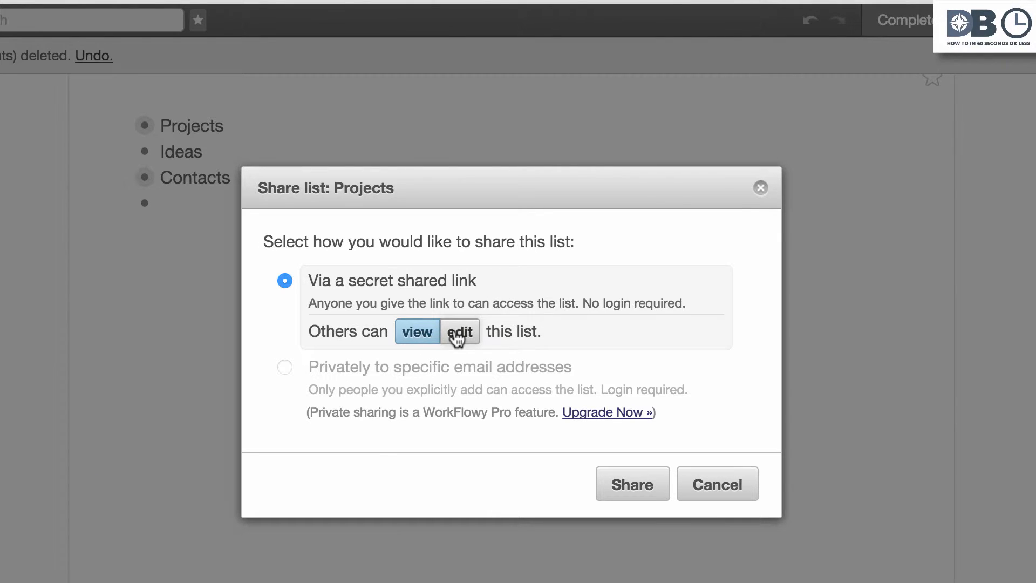
- Share Projects via a secret link with edit access for others
{"action": "left_click", "coordinate": [459, 331]}
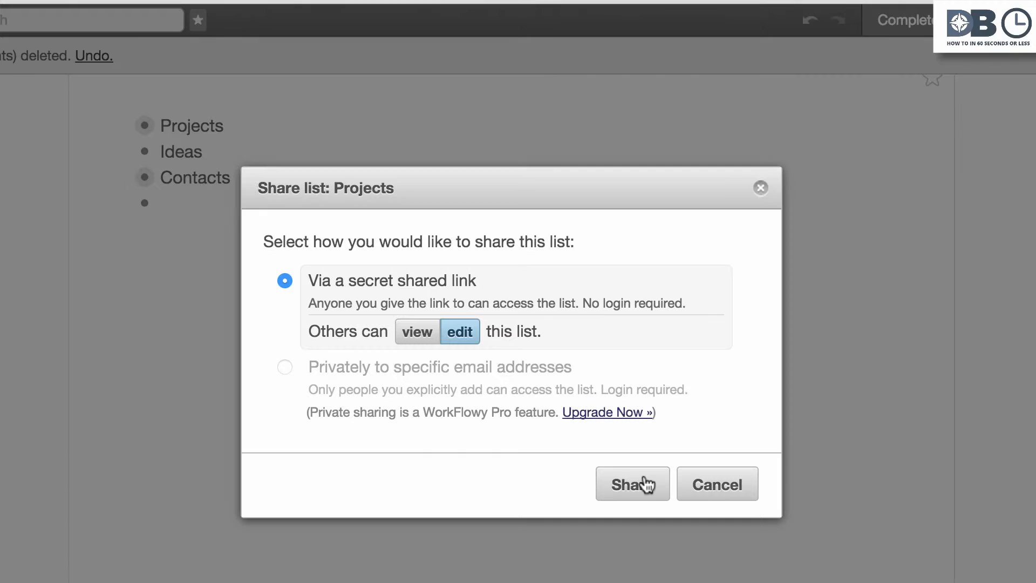
{"action": "left_click", "coordinate": [631, 482]}
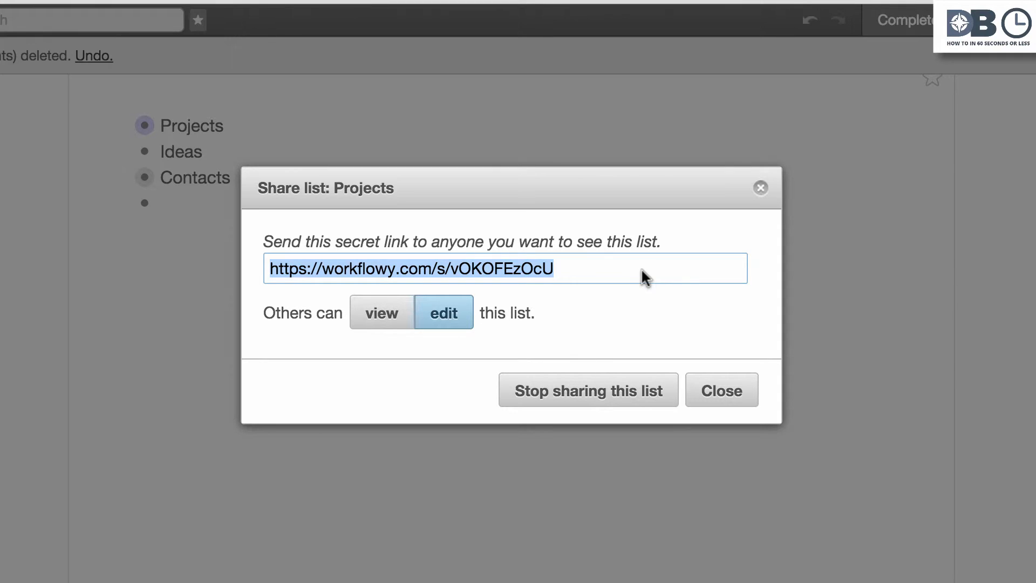
{"action": "mouse_move", "coordinate": [675, 347]}
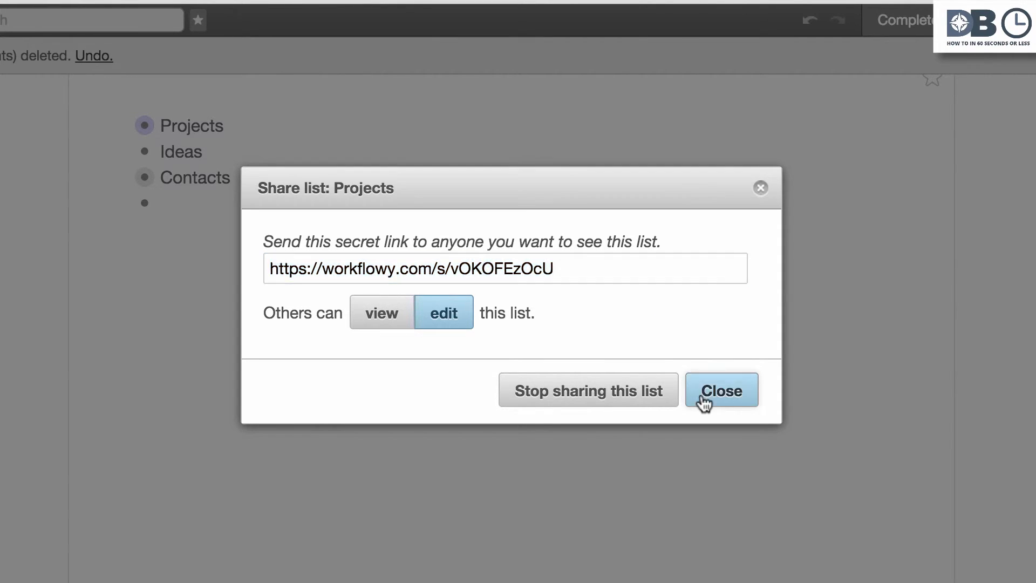
- Close the Share list dialog after reviewing the generated secret link
{"action": "left_click", "coordinate": [720, 390]}
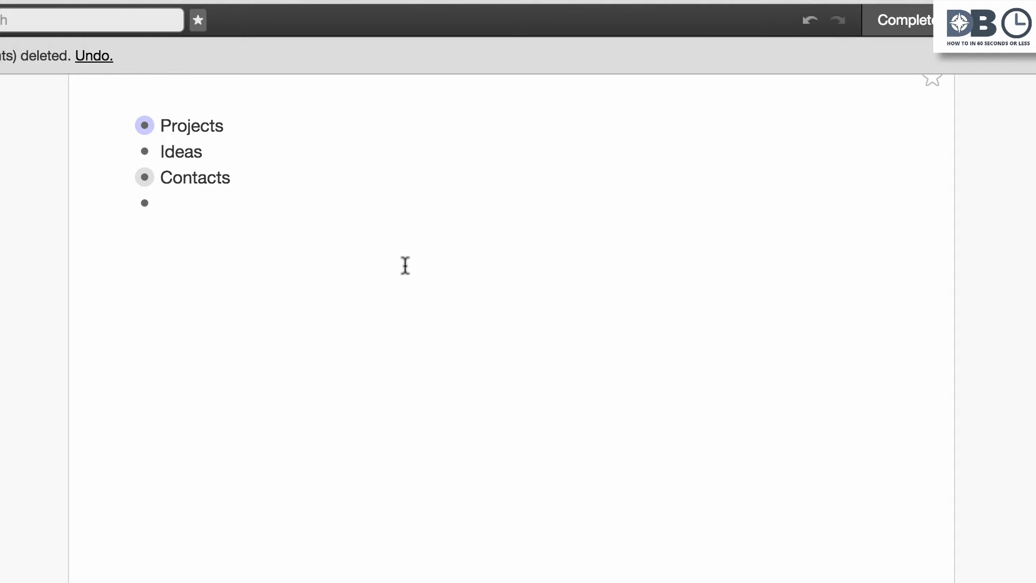
- Reopen the Projects sharing details, now showing the active edit link
{"action": "left_click", "coordinate": [144, 124]}
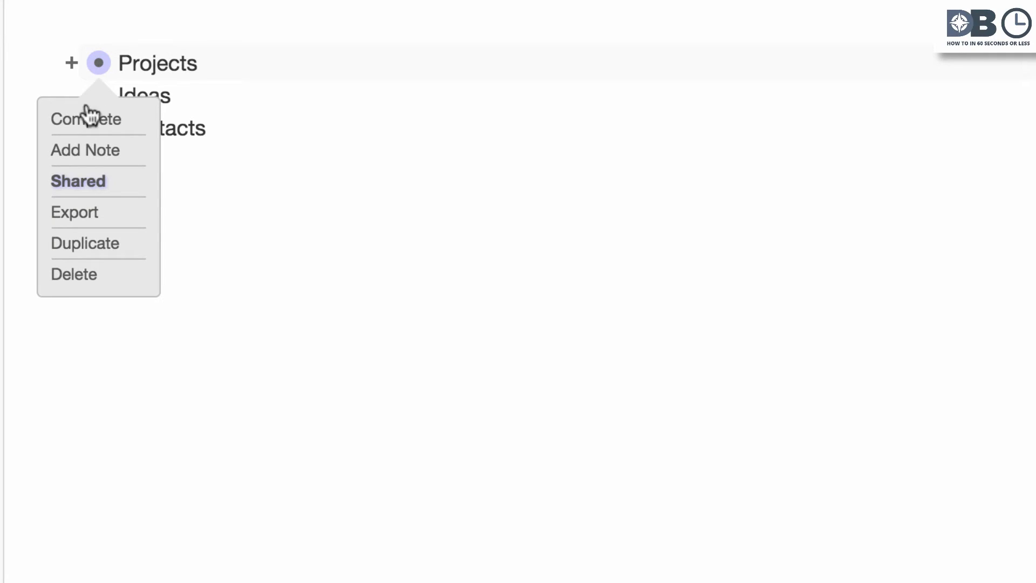
{"action": "left_click", "coordinate": [77, 181]}
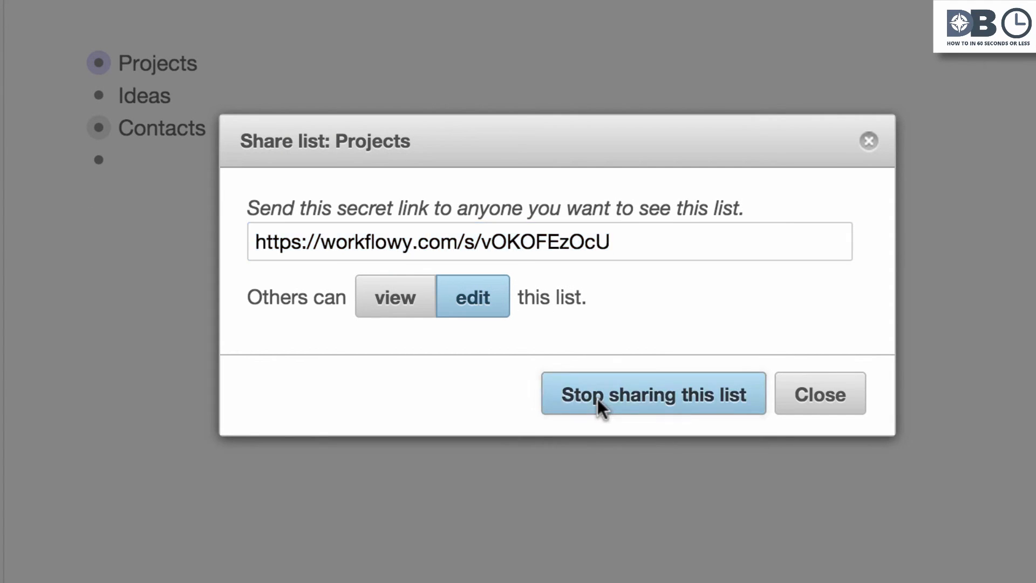
- Stop sharing the Projects list
{"action": "left_click", "coordinate": [652, 394]}
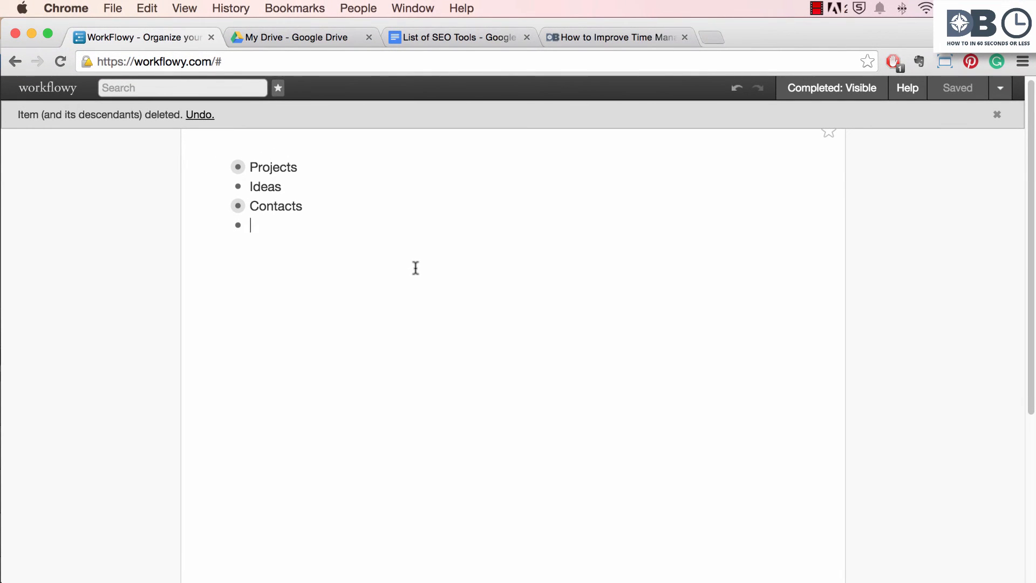